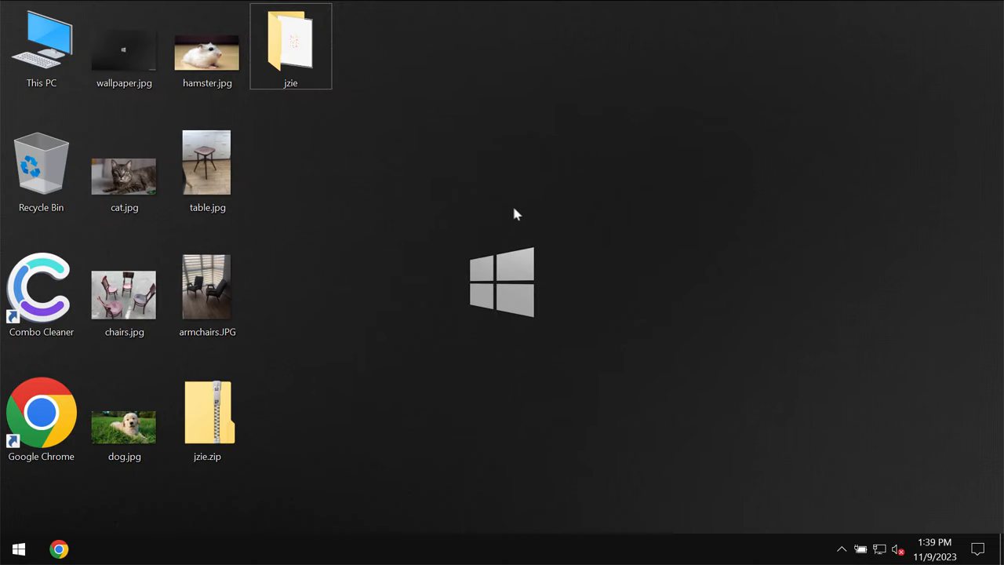
mouse_move(502, 228)
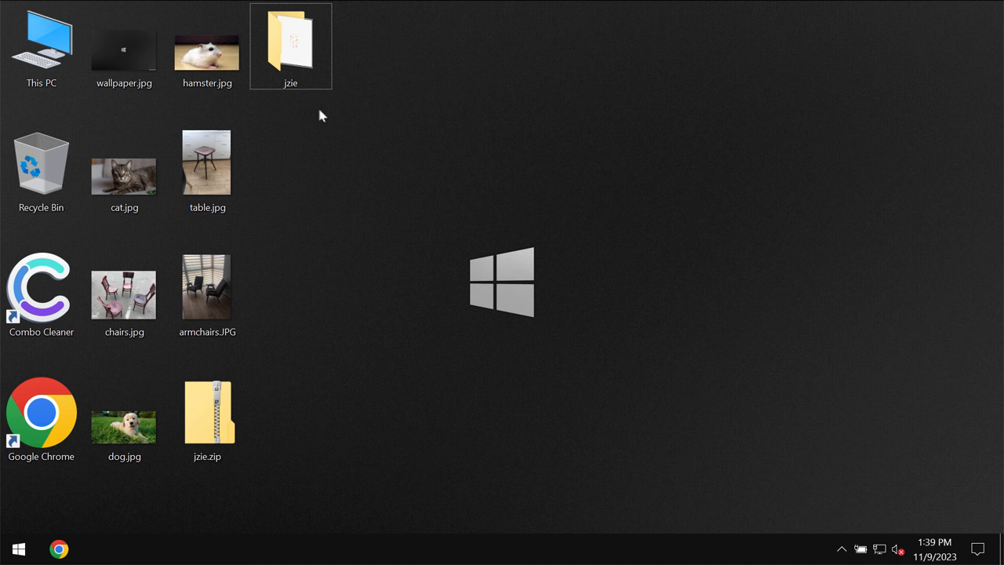
Inspect the jzie folder and the jzie.zip archive on the desktop
click(290, 44)
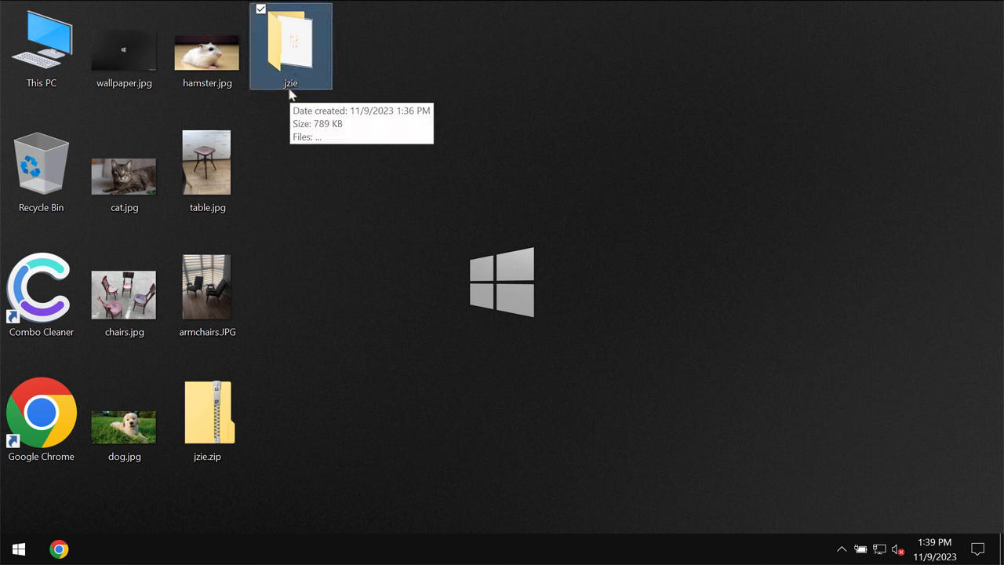
mouse_move(369, 94)
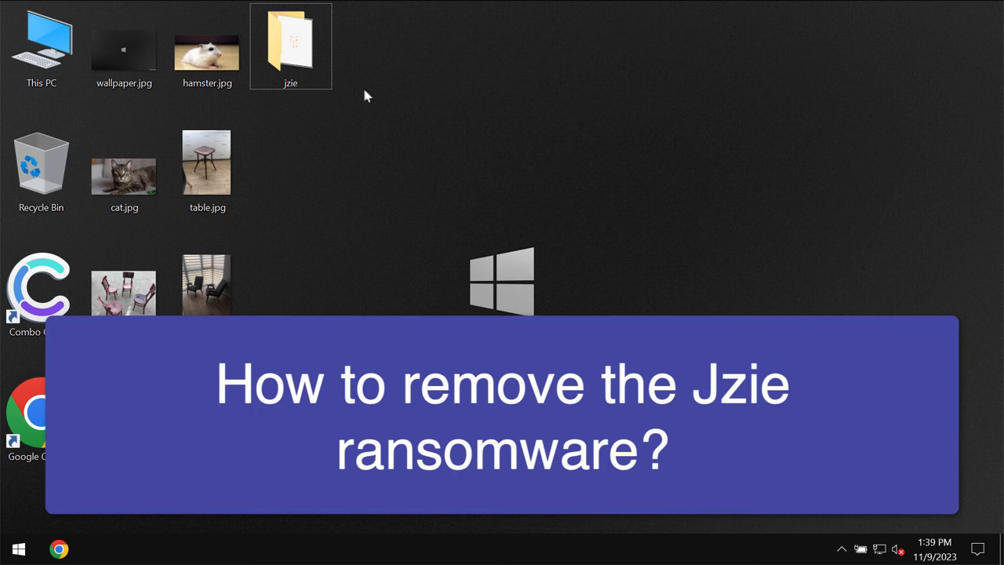
mouse_move(384, 299)
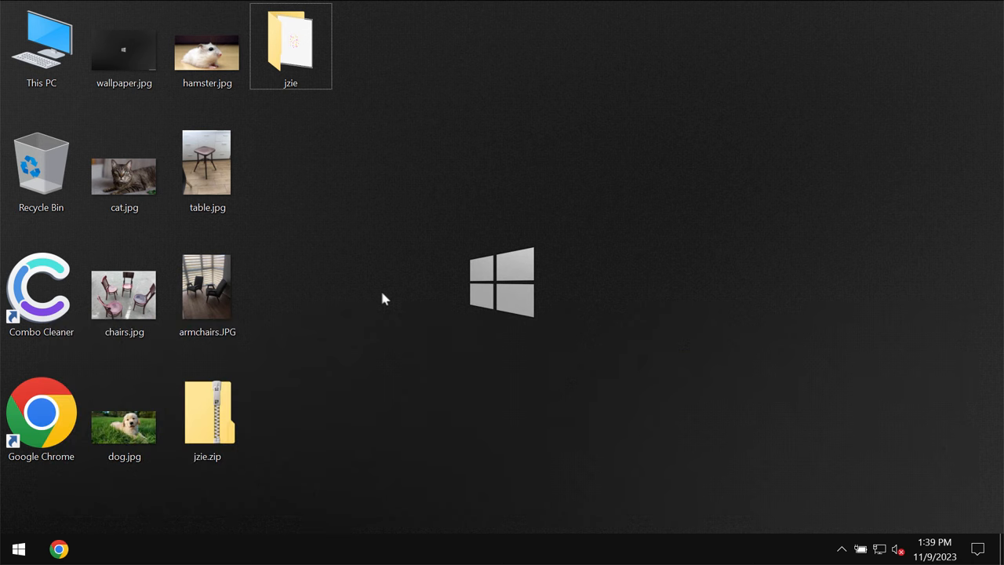
mouse_move(373, 389)
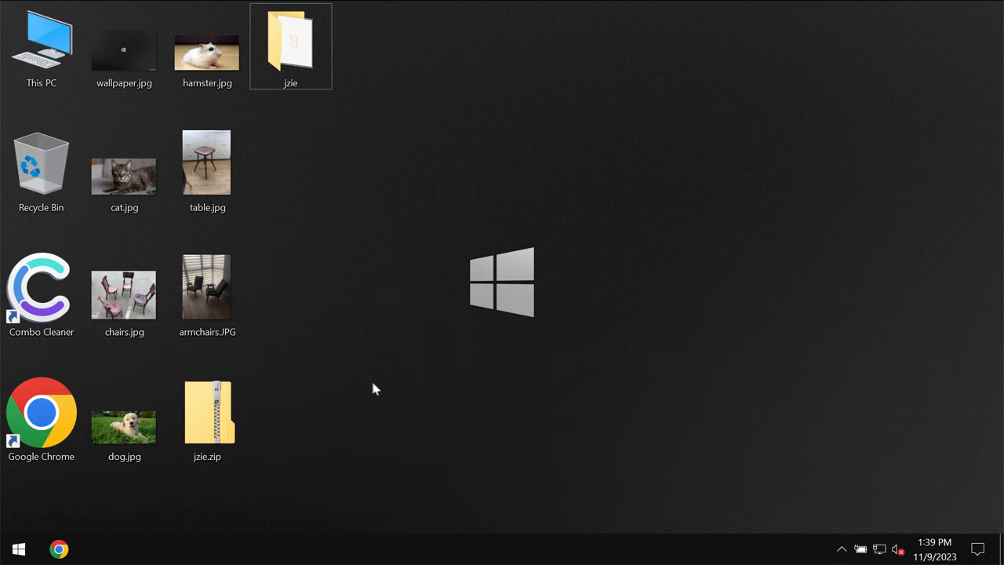
click(207, 169)
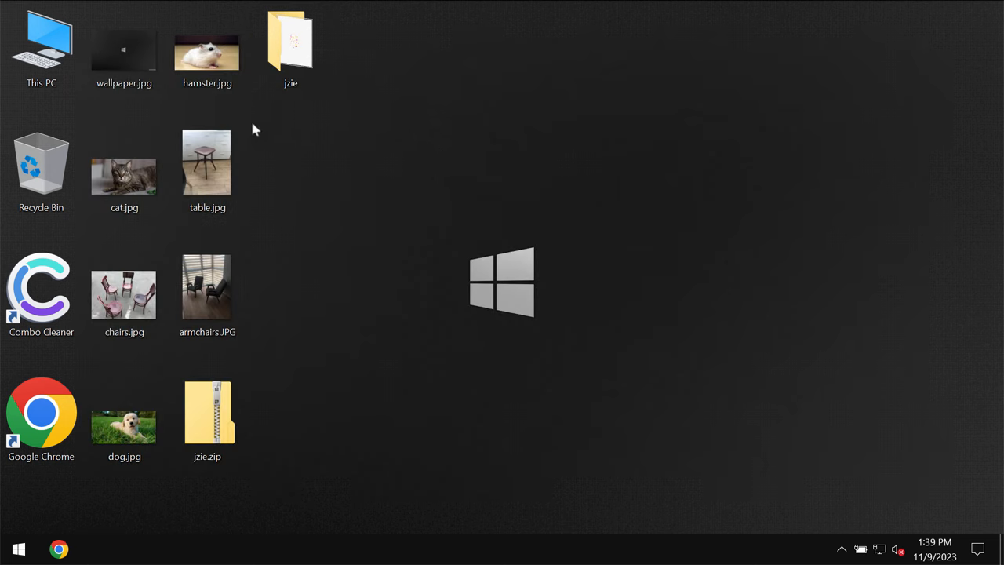
double_click(207, 50)
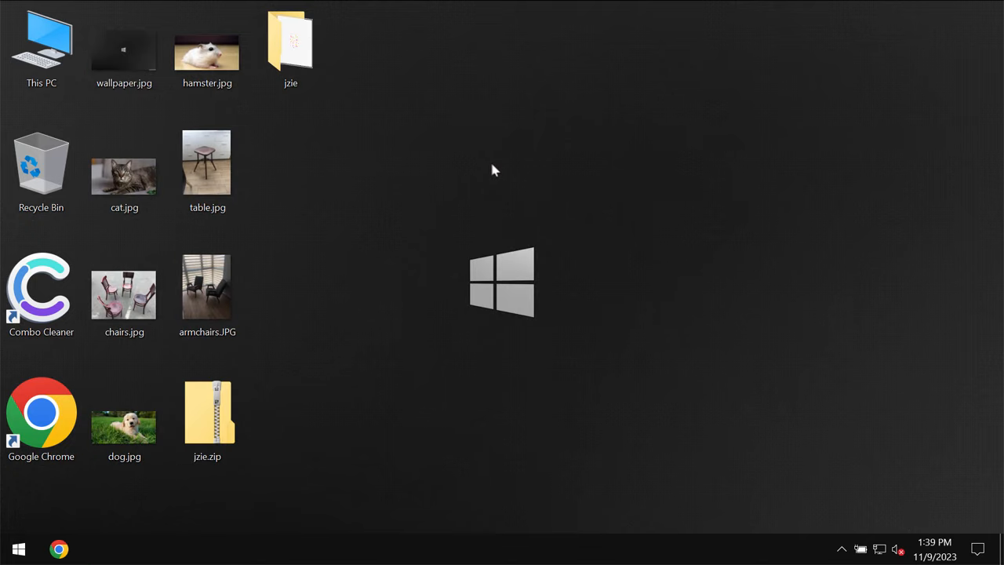
click(207, 411)
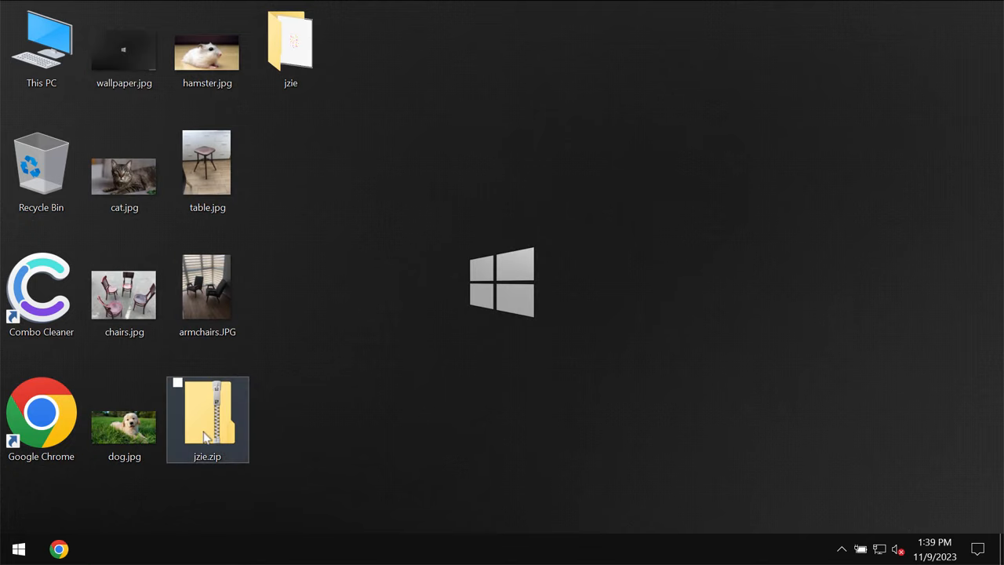
click(292, 44)
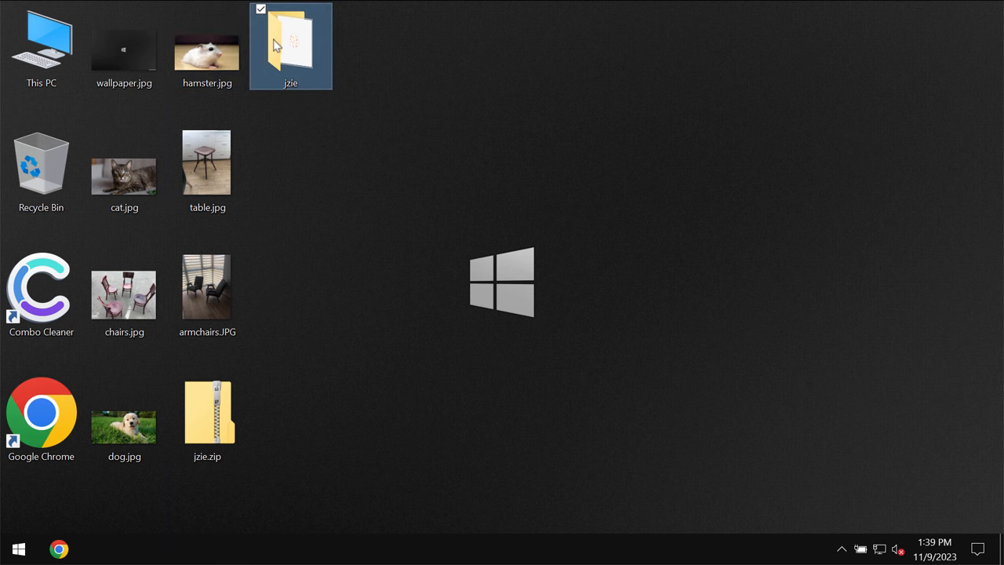
Sign out of the Windows account and sign back in
right_click(17, 549)
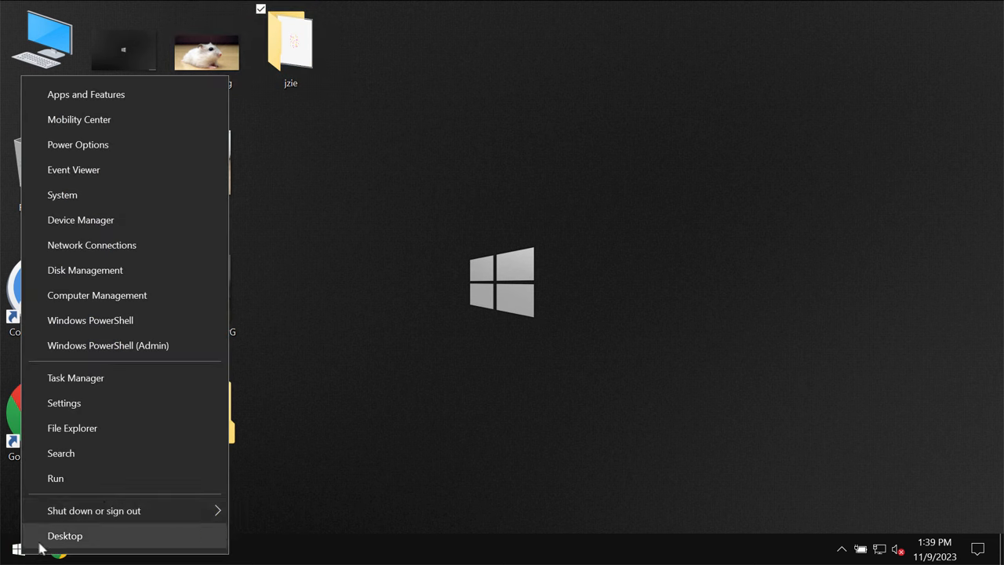
click(94, 511)
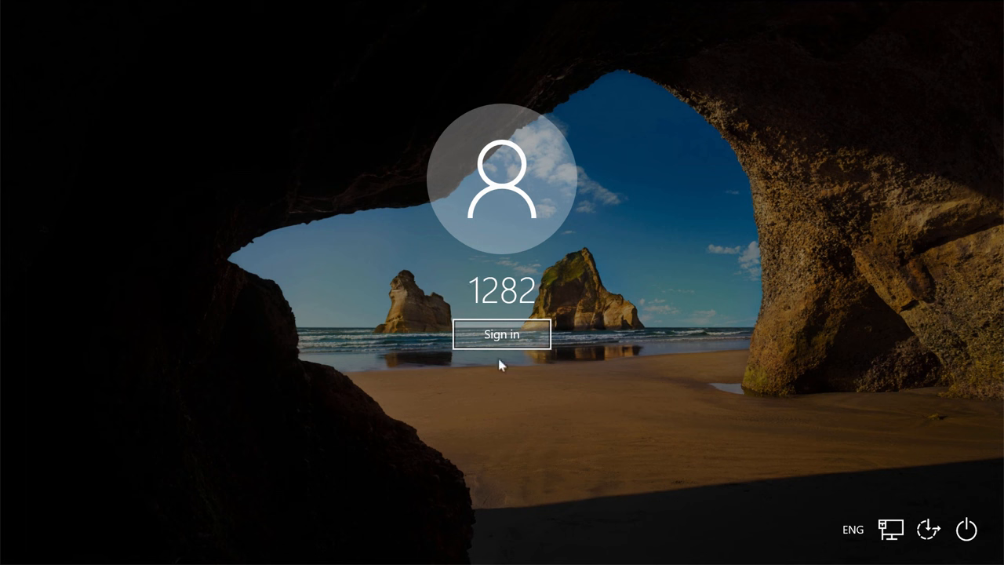
click(502, 336)
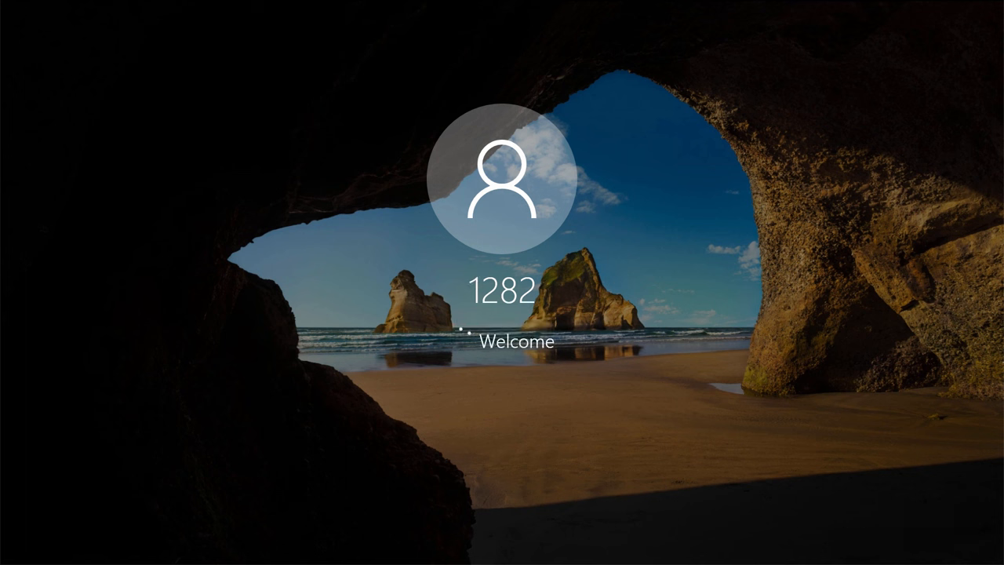
key(enter)
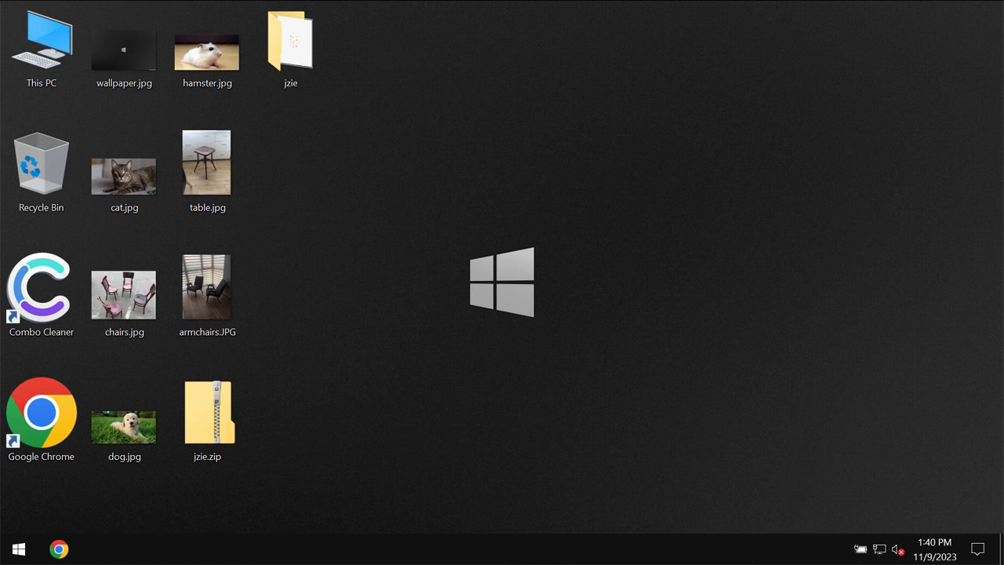
mouse_move(516, 326)
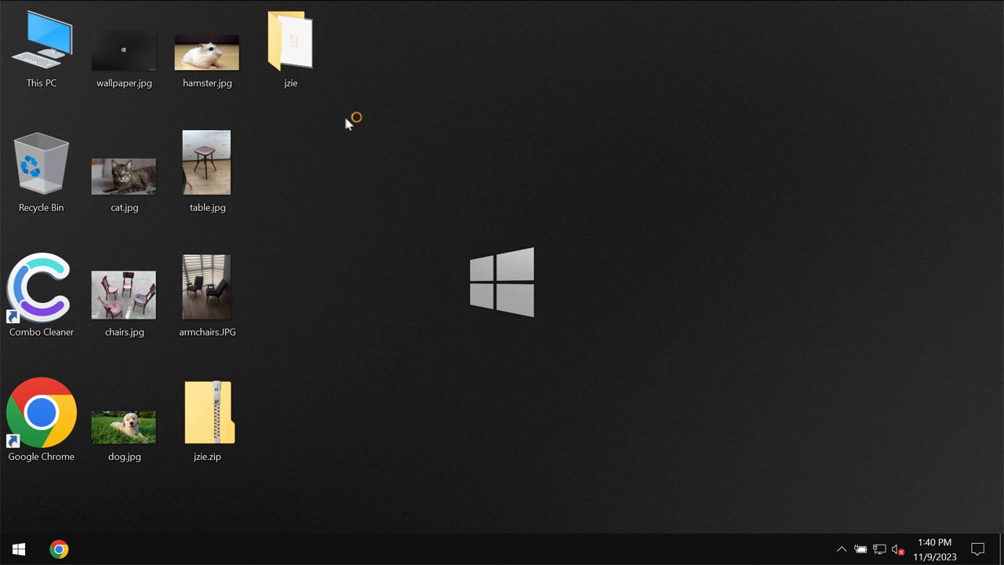
mouse_move(373, 222)
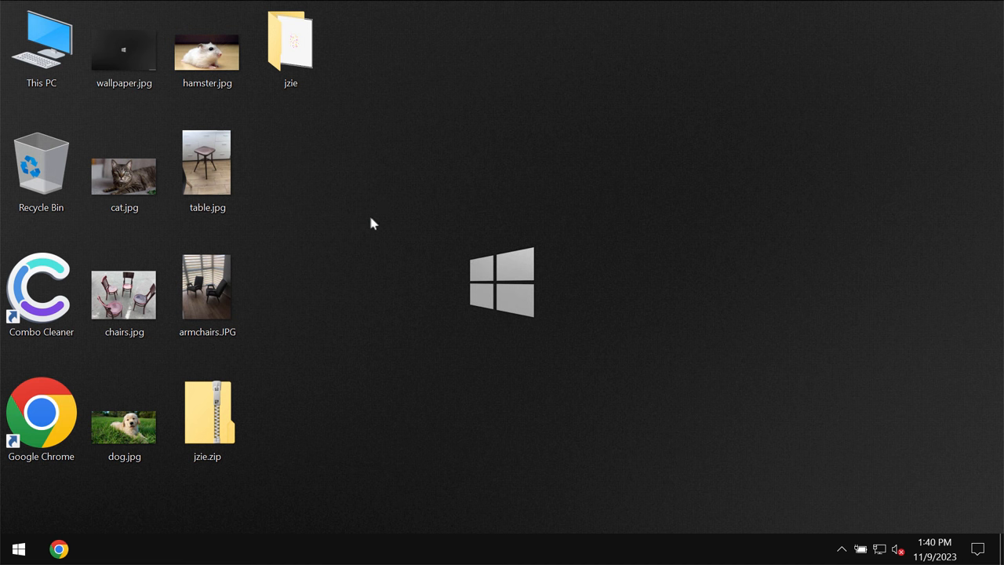
mouse_move(448, 197)
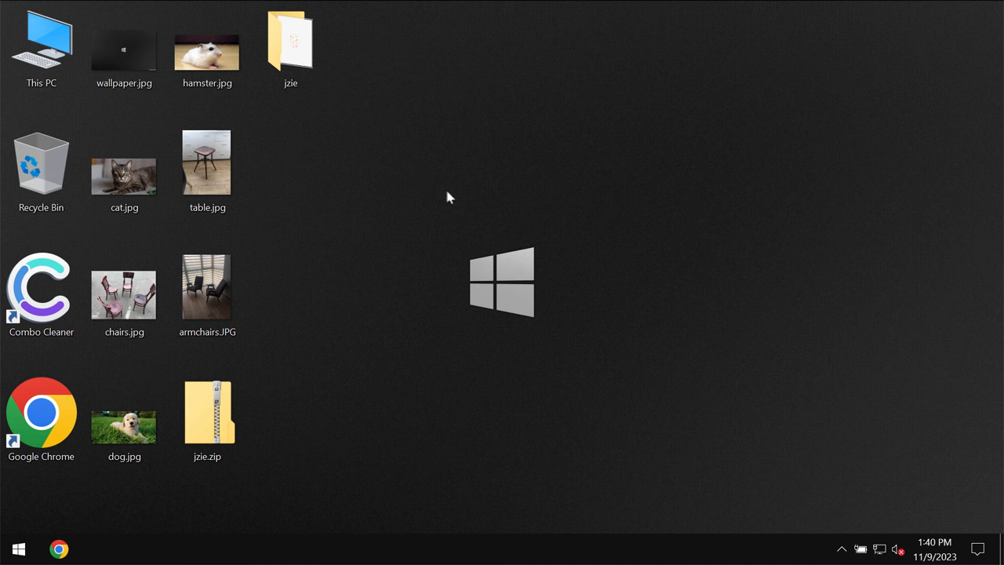
mouse_move(276, 144)
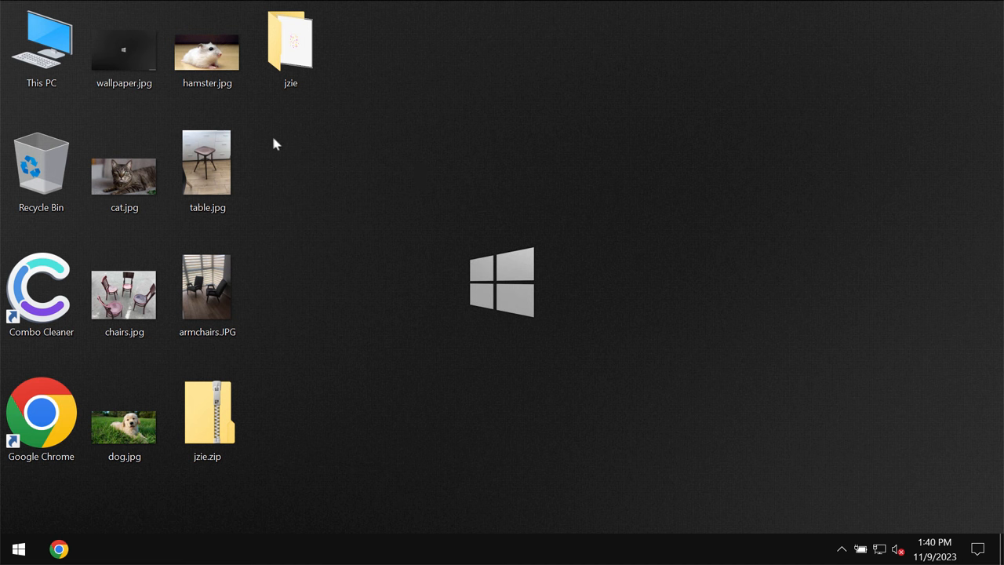
mouse_move(406, 232)
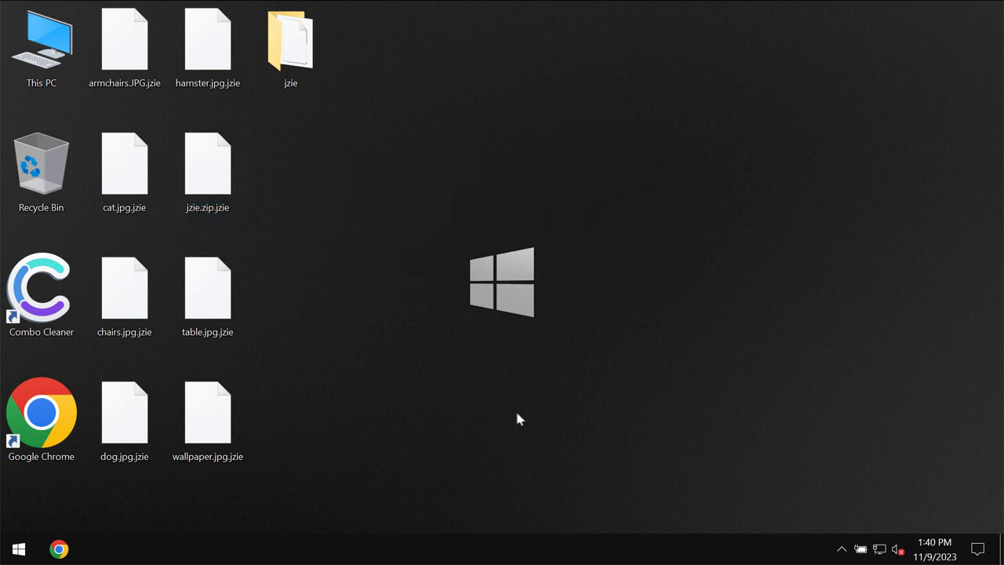
click(41, 410)
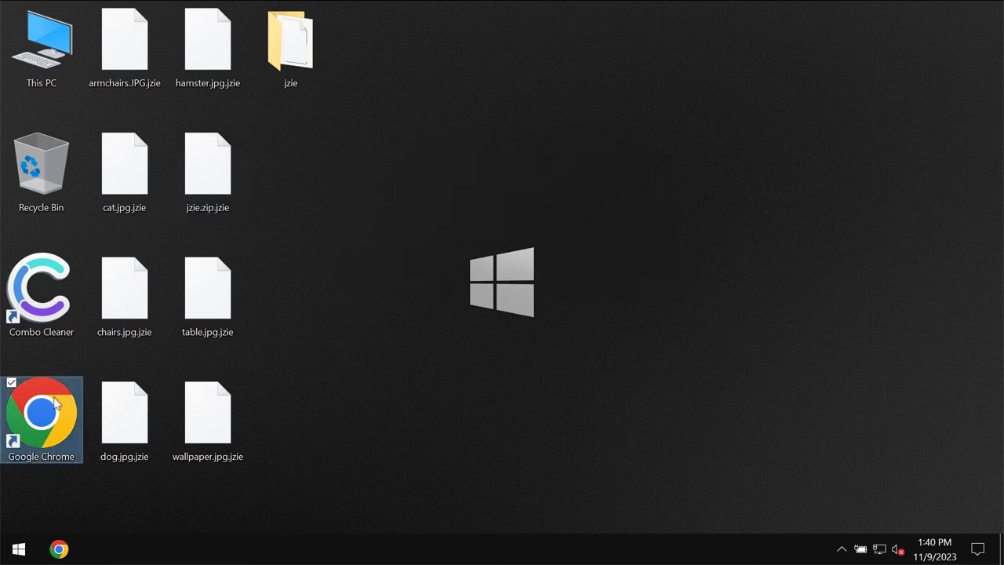
mouse_move(116, 381)
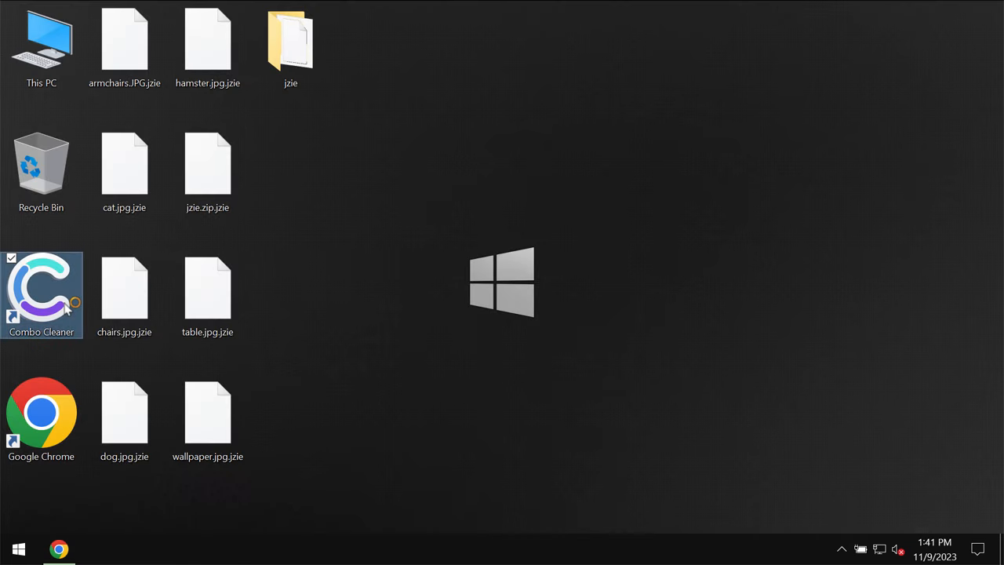
mouse_move(41, 295)
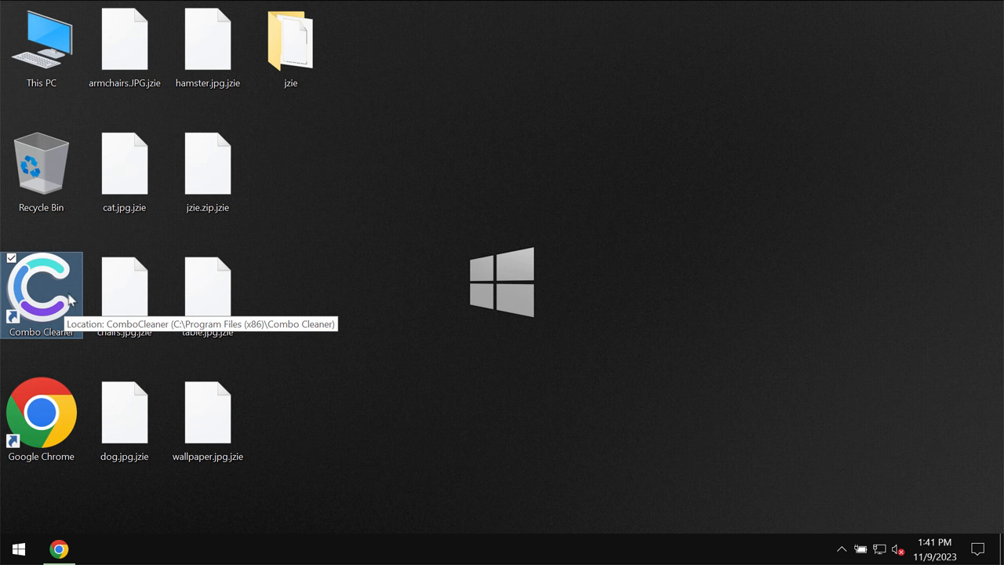
Launch Combo Cleaner and start a Quick Scan for malware
double_click(41, 290)
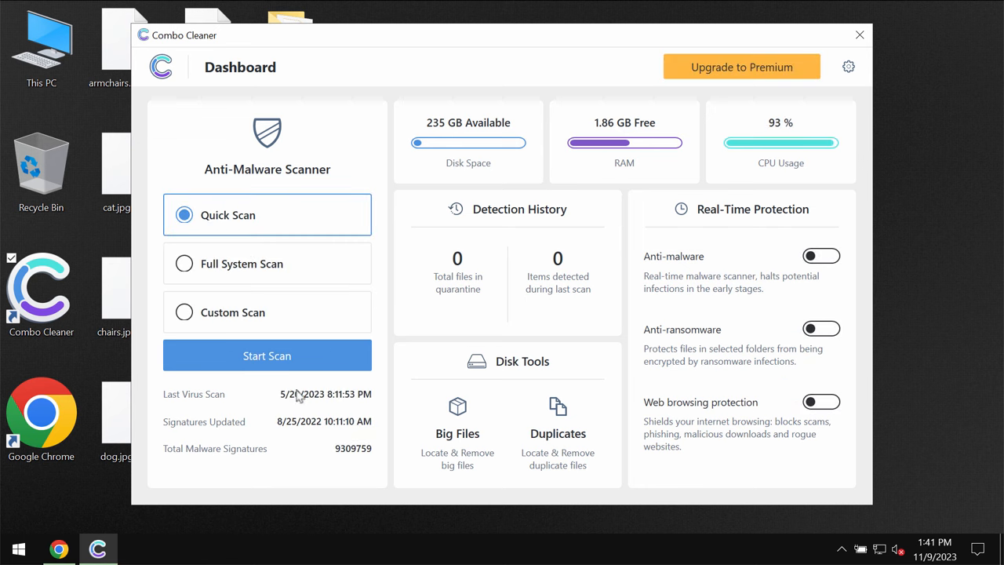
click(266, 355)
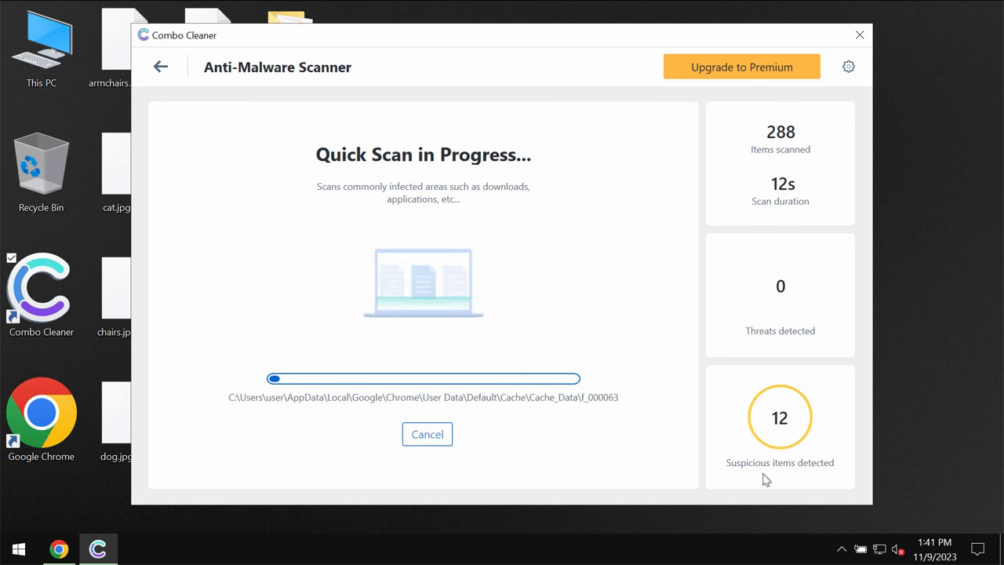
mouse_move(682, 108)
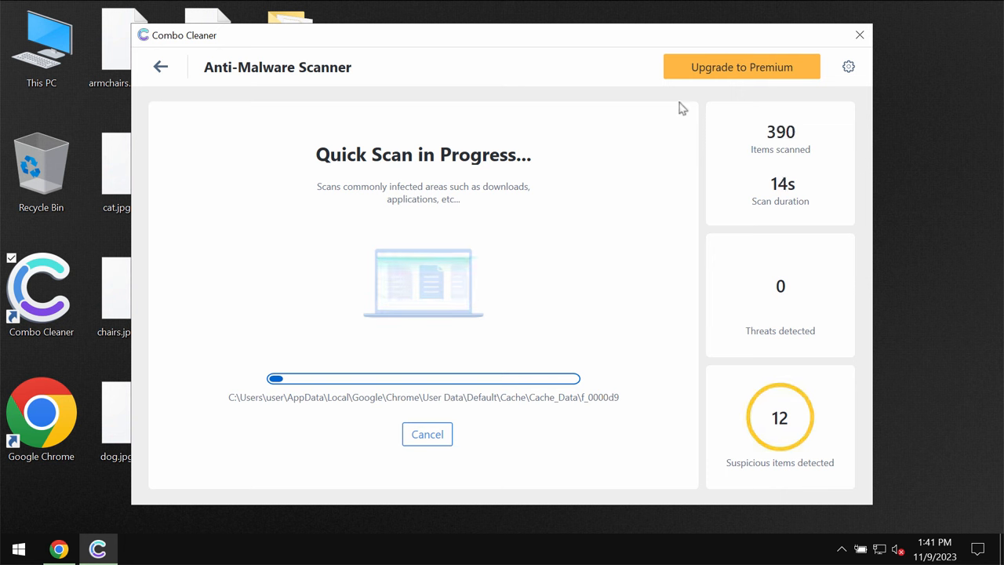
mouse_move(849, 66)
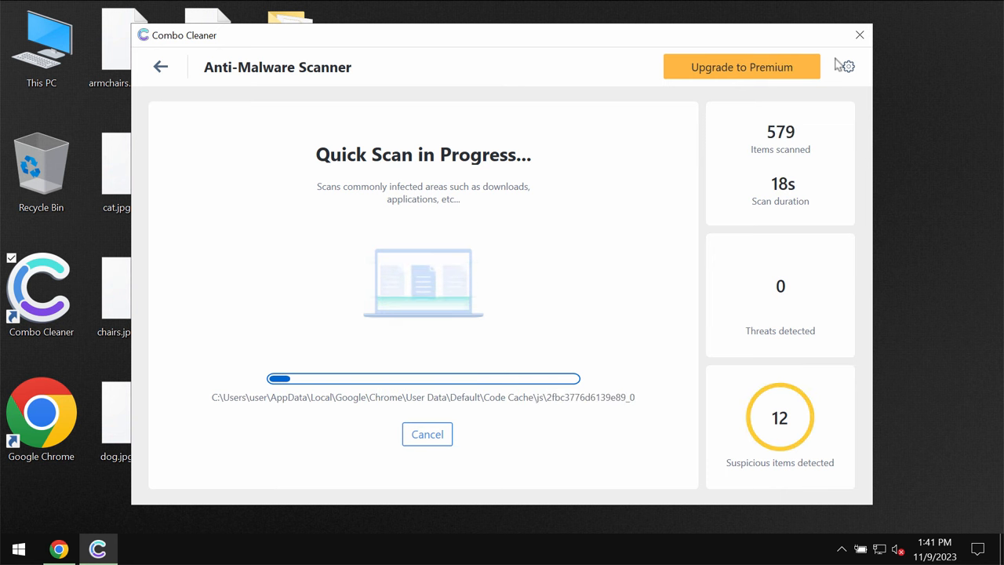
Show the Anti-Ransomware settings, listing no protected folders or trusted programs
click(846, 66)
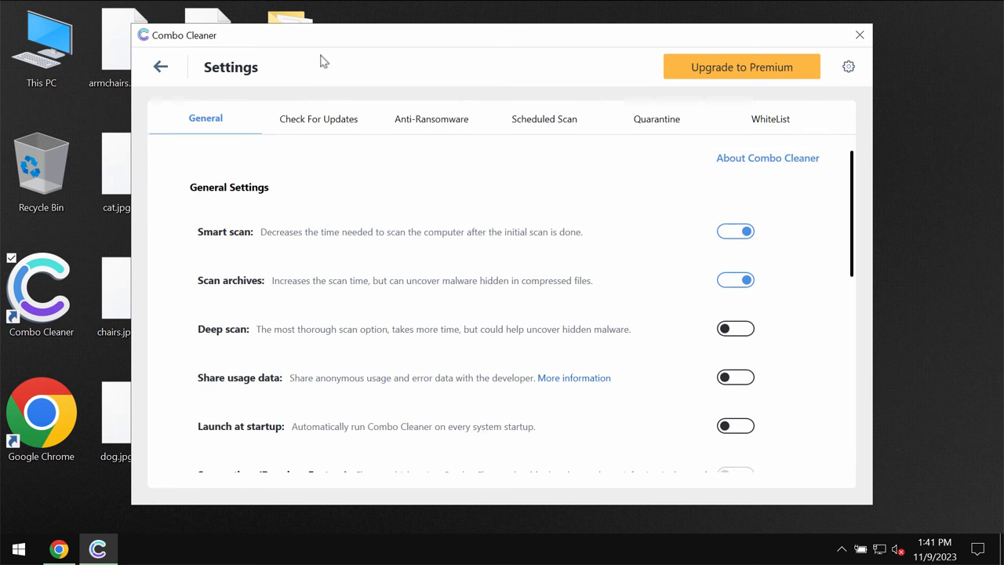
click(430, 120)
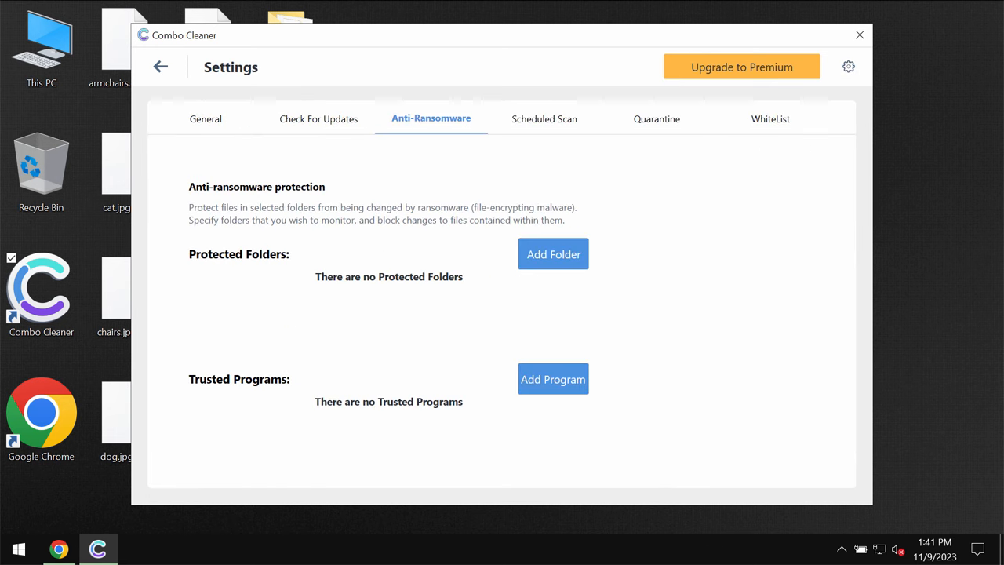
mouse_move(850, 72)
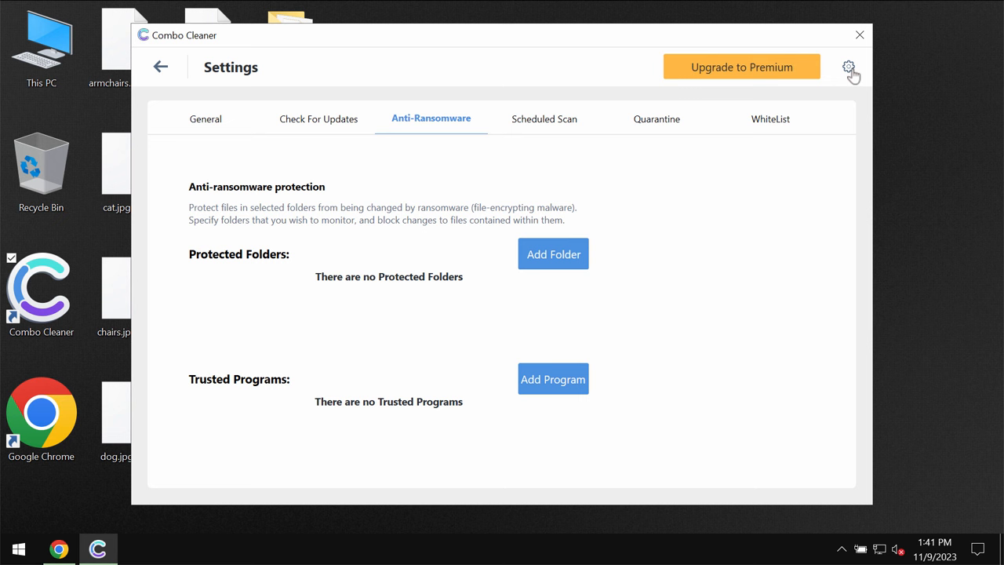
mouse_move(408, 166)
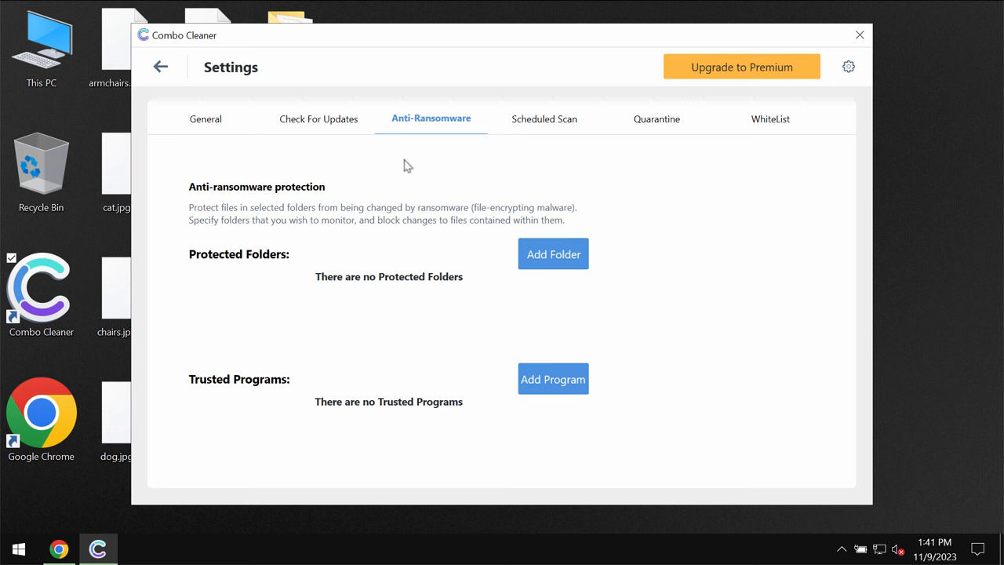
mouse_move(496, 182)
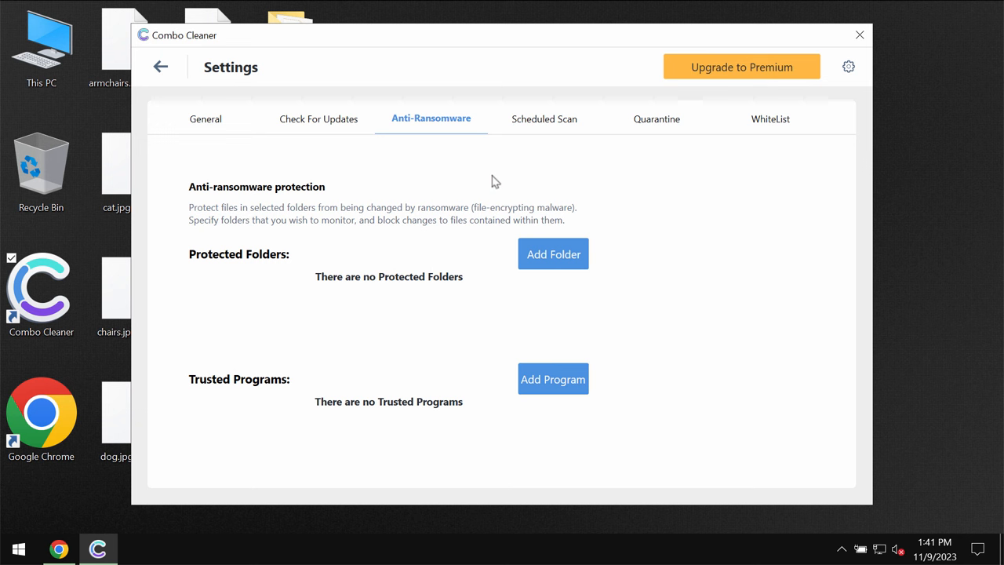
mouse_move(326, 216)
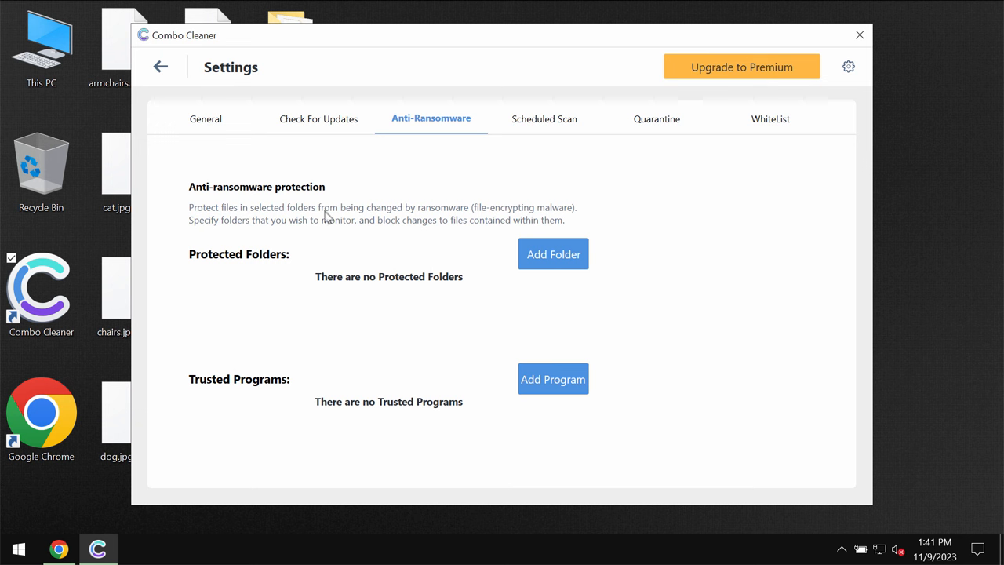
mouse_move(357, 202)
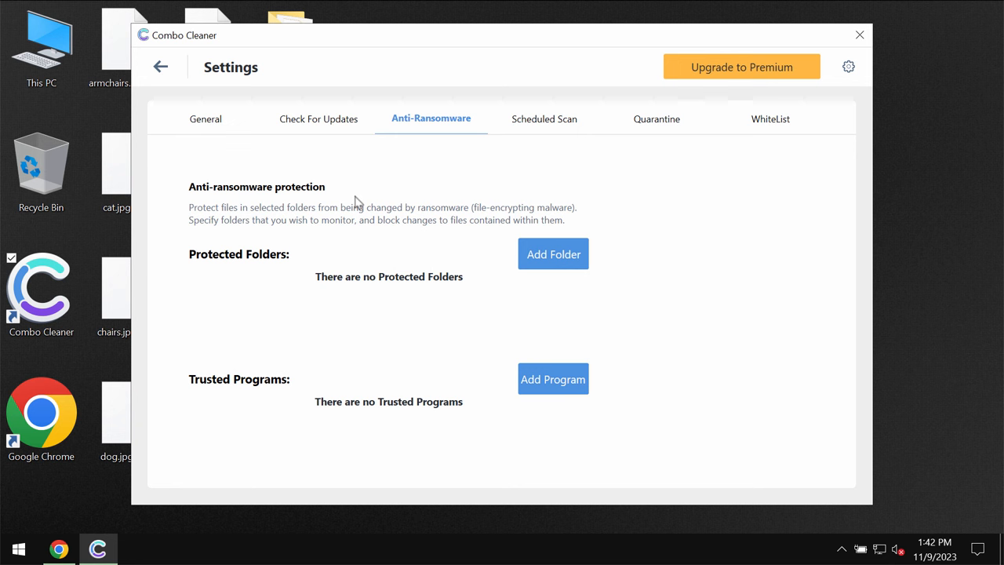
mouse_move(113, 99)
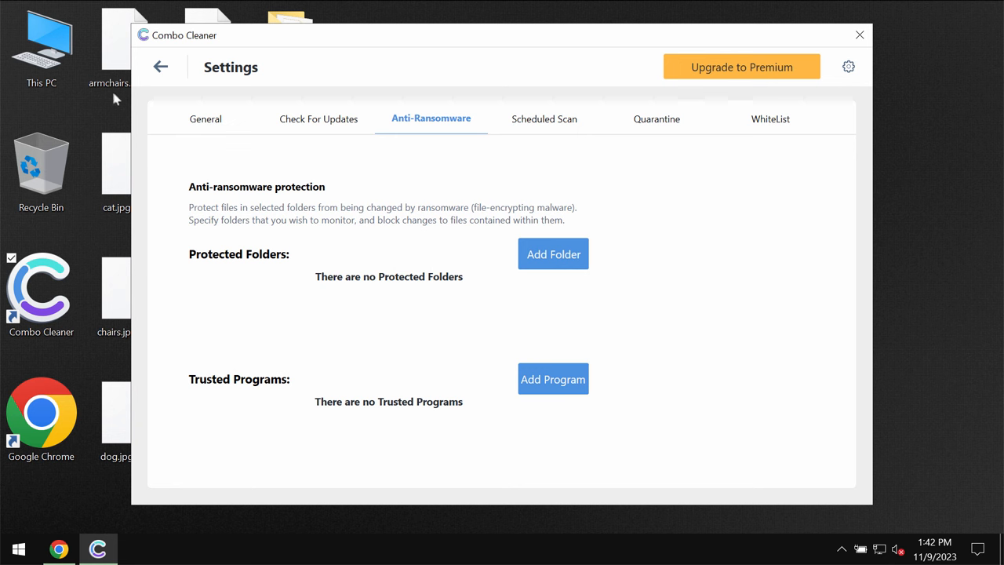
Return to the Dashboard and show the Upgrade to Premium offer page
click(160, 66)
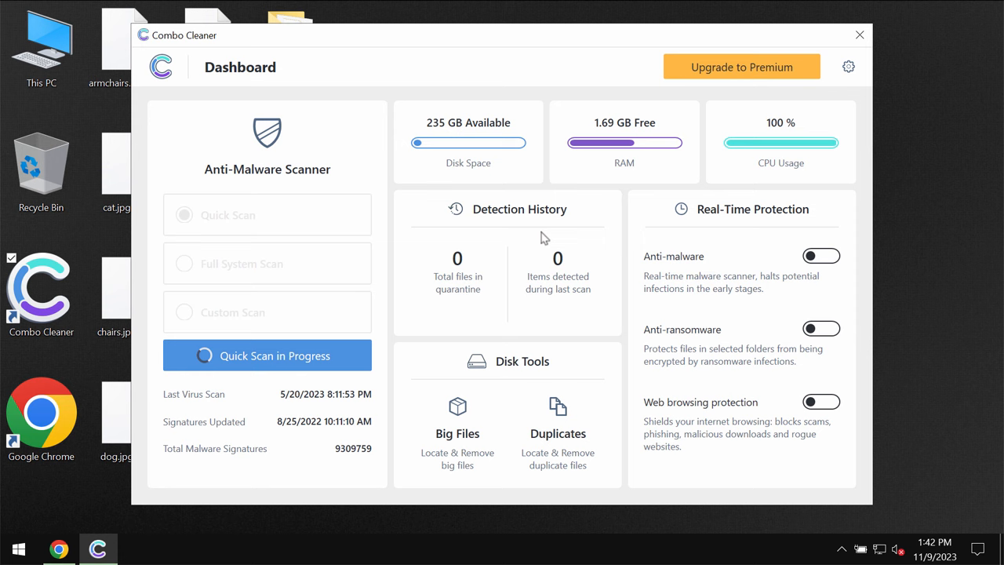
mouse_move(749, 75)
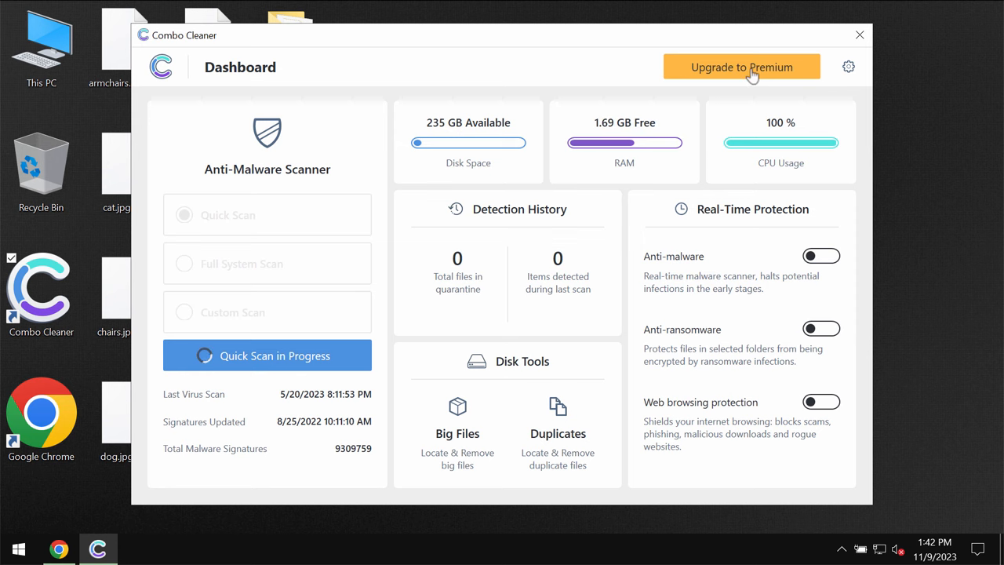
click(740, 66)
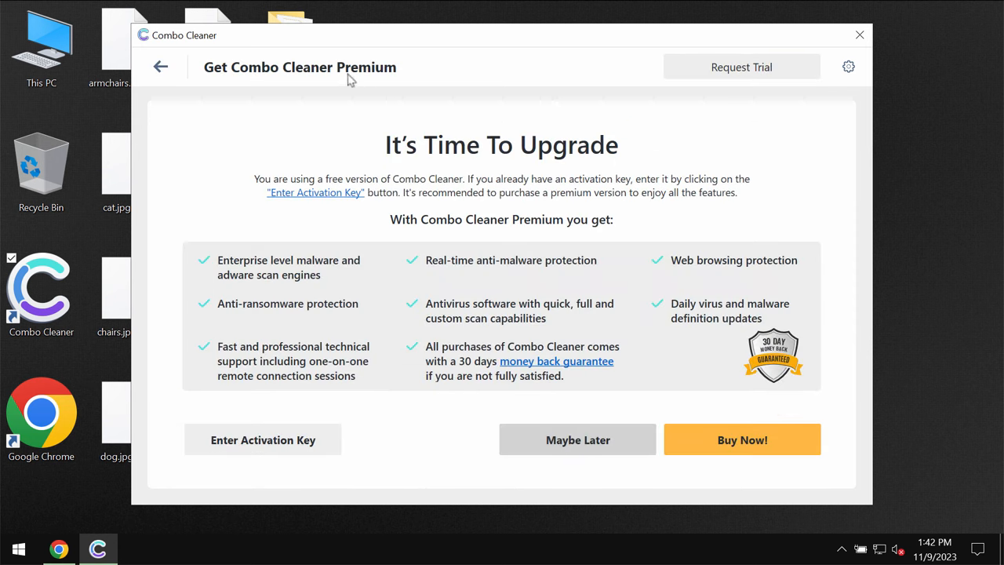
mouse_move(697, 81)
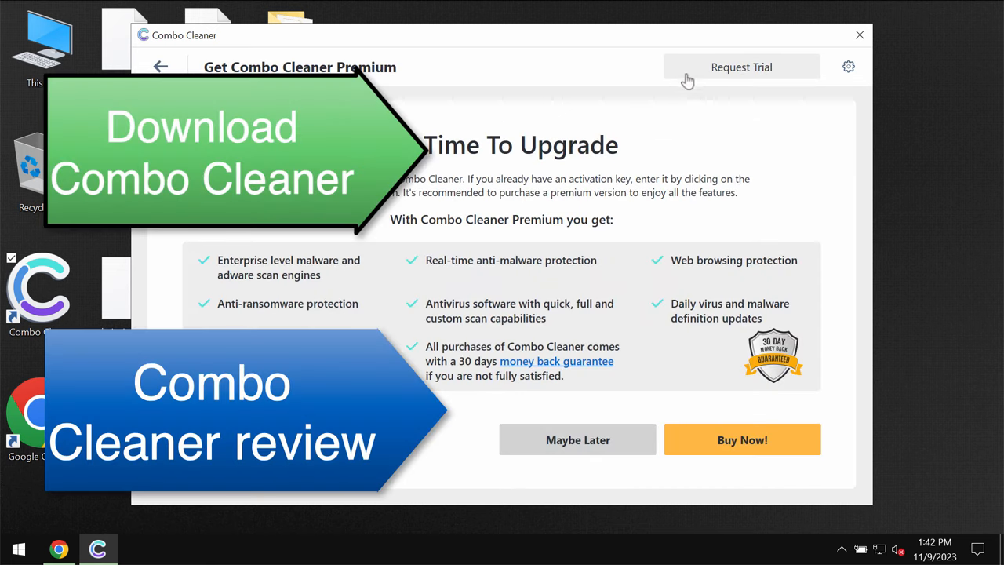
mouse_move(405, 75)
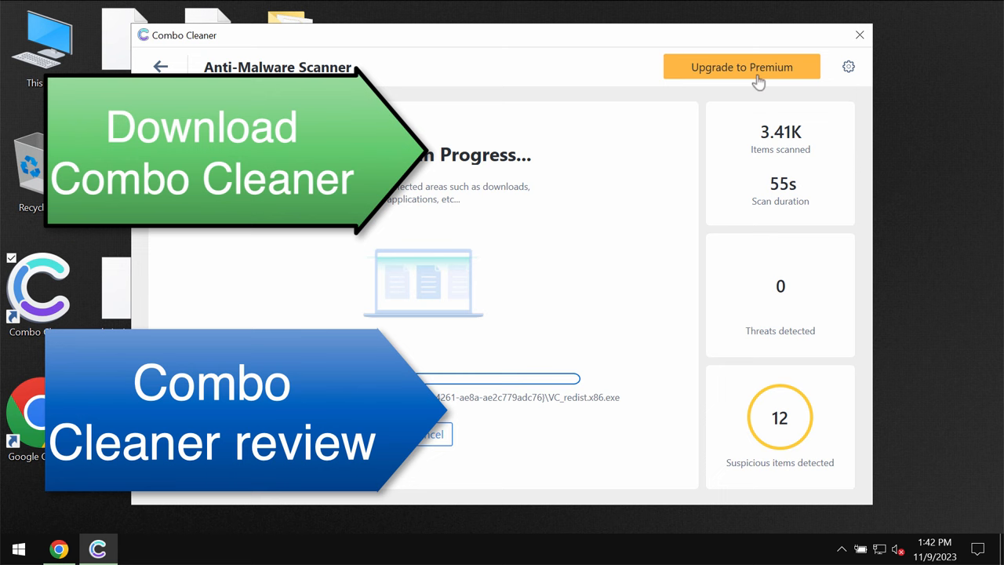
click(741, 66)
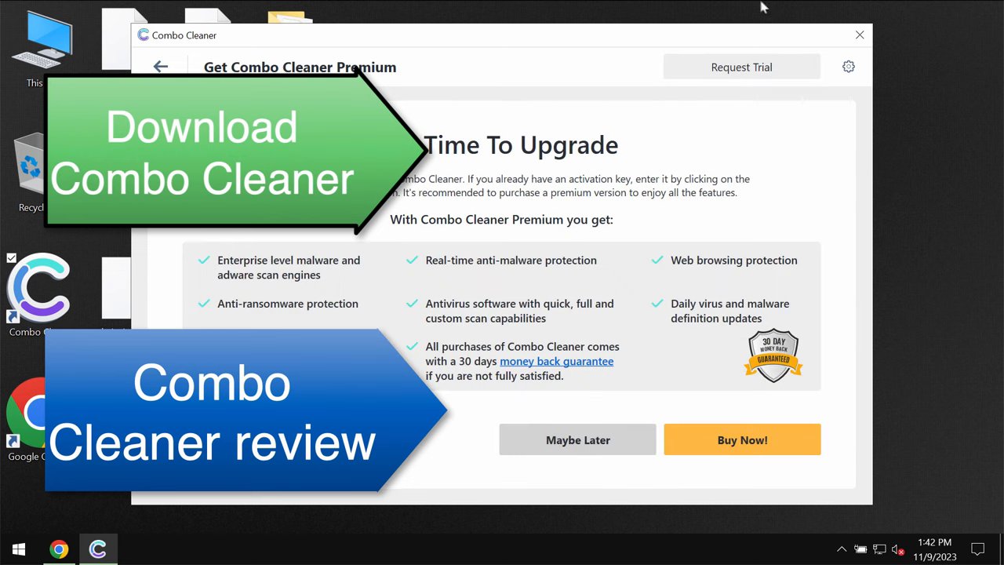